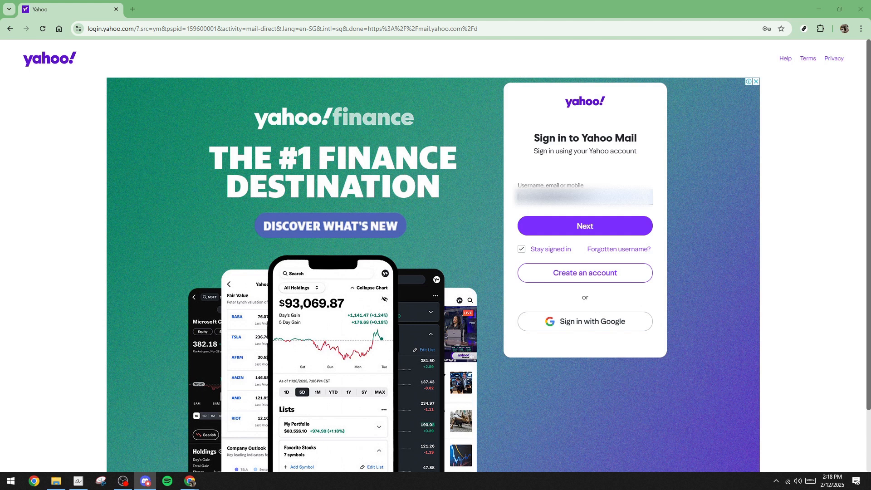
mouse_move(614, 124)
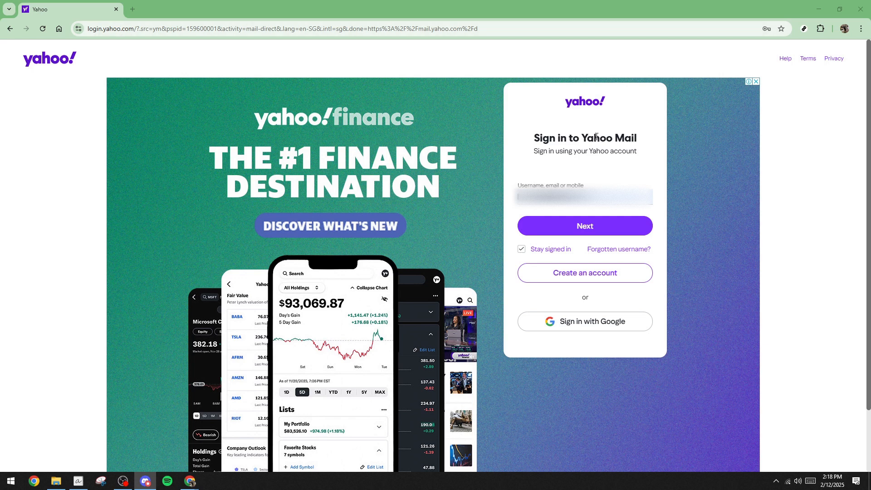
Fill the username field with the saved Yahoo account from the autofill suggestions
left_click(584, 196)
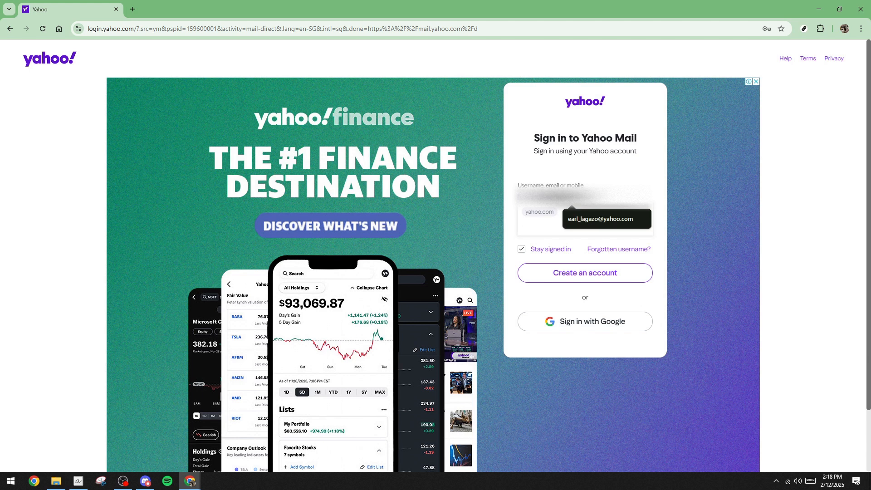
left_click(600, 219)
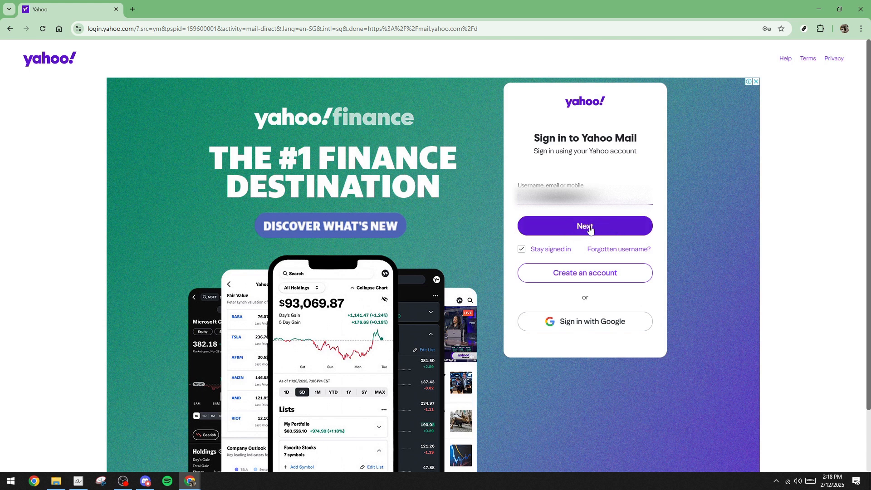
Submit the username and pass the 'I'm not a robot' check to reach the password prompt
left_click(583, 225)
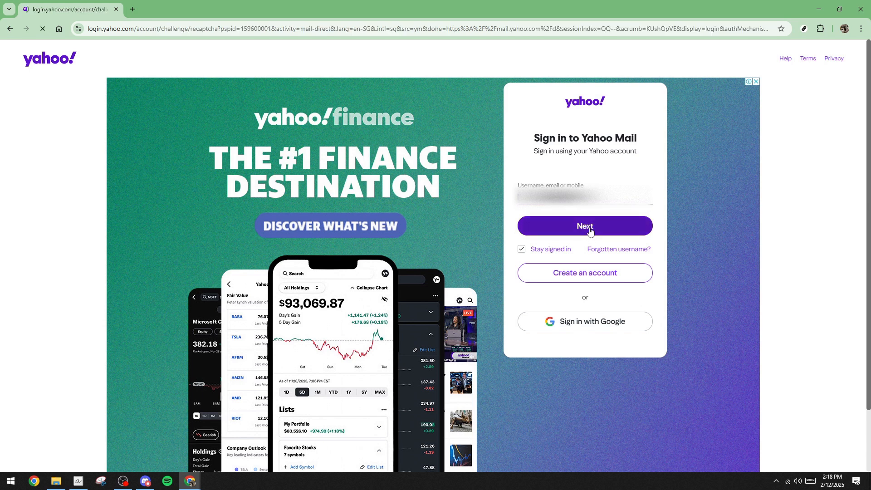
left_click(584, 226)
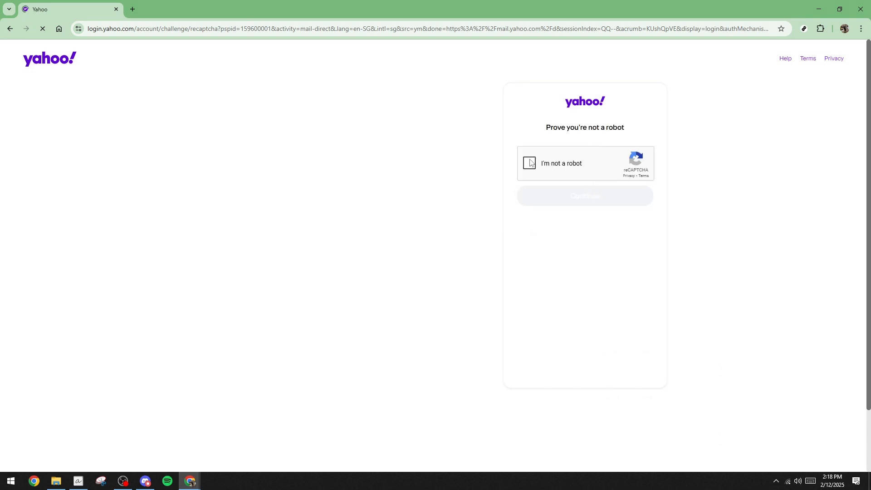
left_click(529, 163)
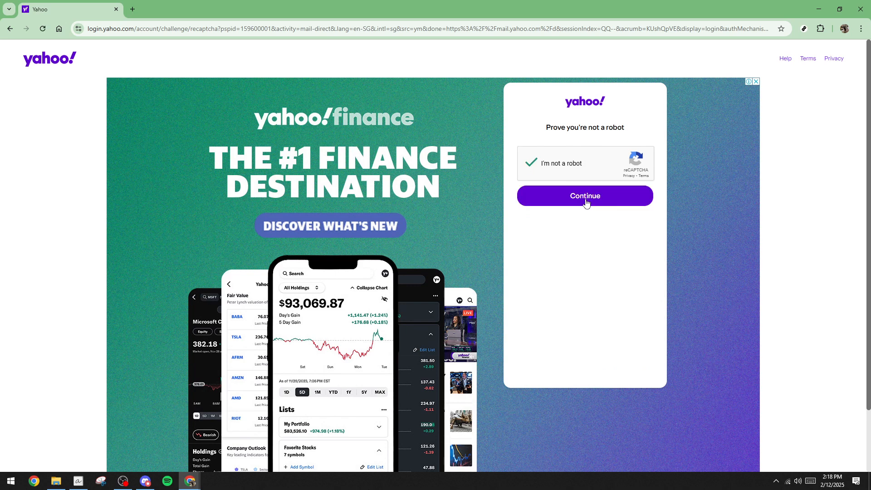
left_click(584, 196)
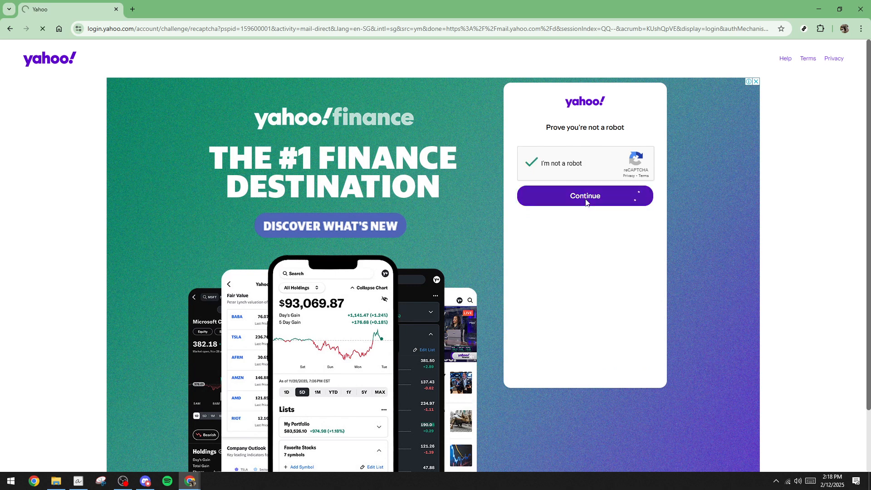
left_click(584, 196)
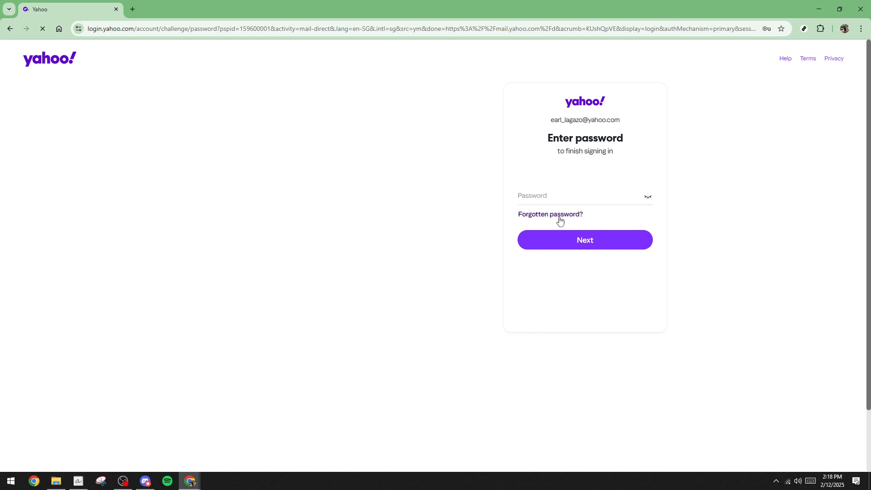
Follow 'Forgotten password?', 'See more' and 'I need more options' through to 'Go to Help'
left_click(583, 240)
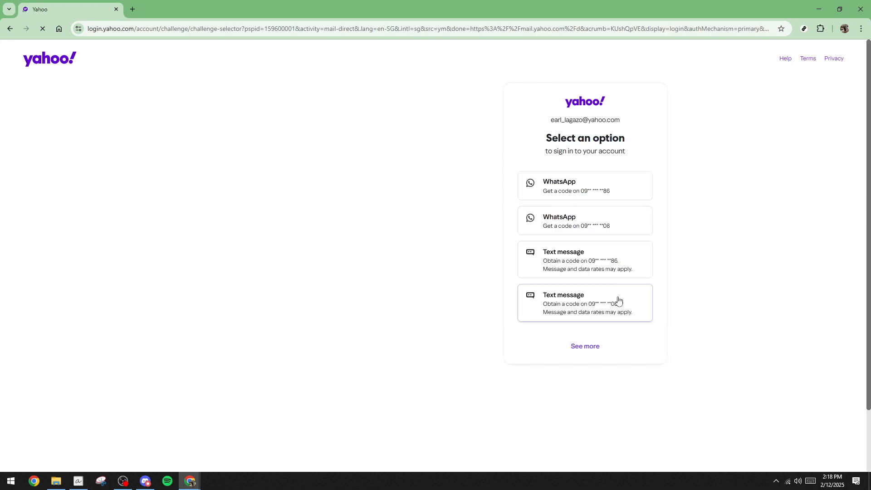
left_click(584, 345)
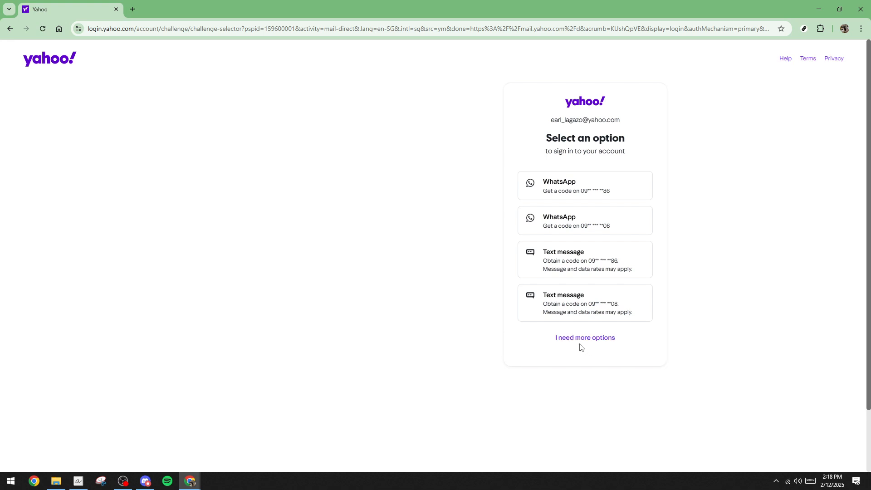
left_click(584, 337)
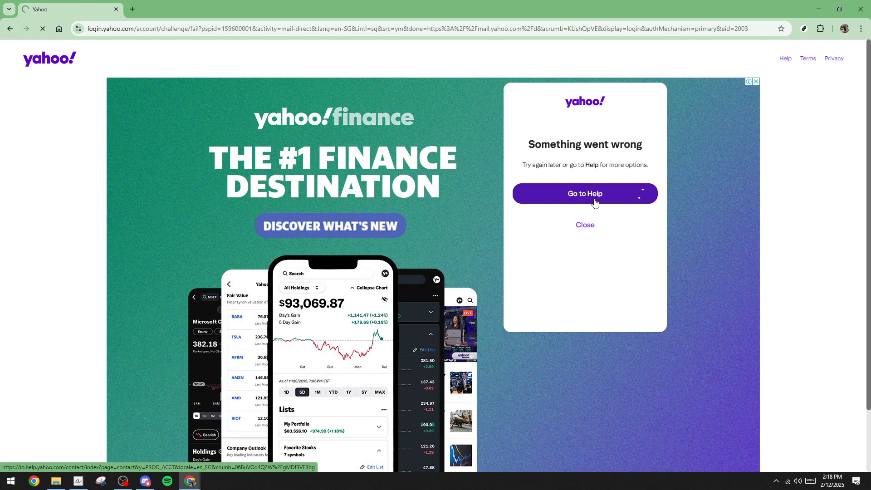
left_click(583, 193)
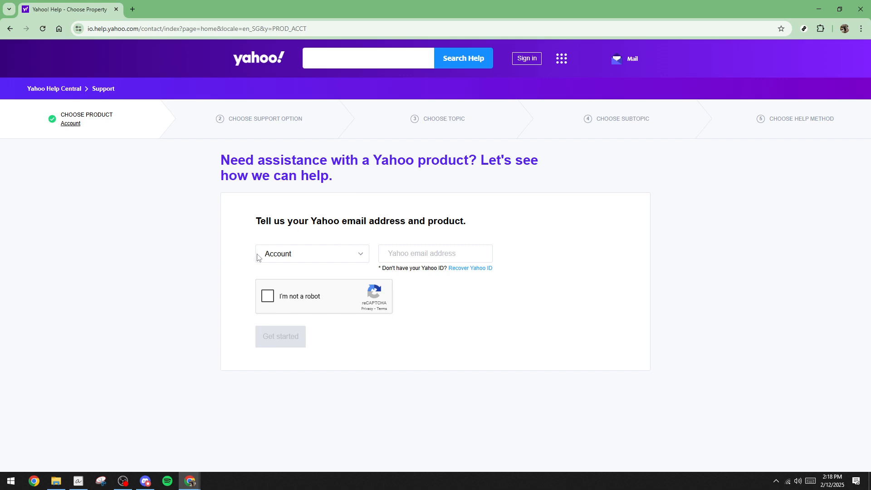
Choose Mail as the product and Mail for Desktop as the version
left_click(312, 253)
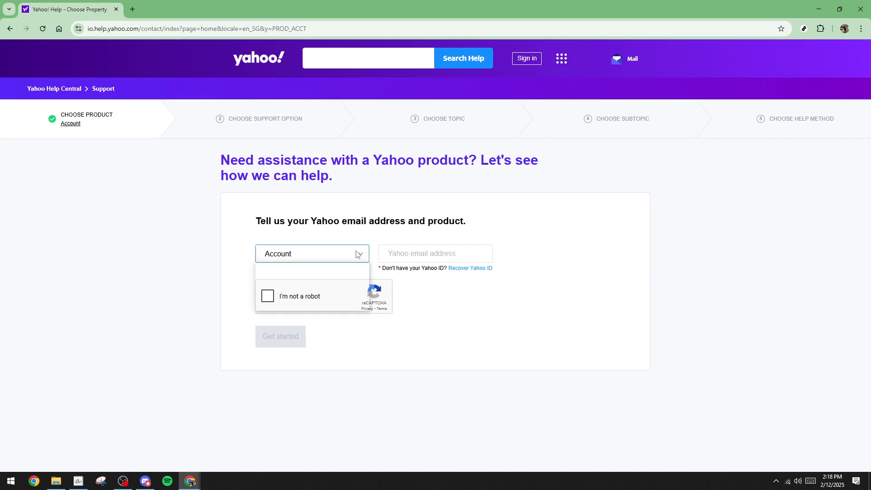
left_click(311, 253)
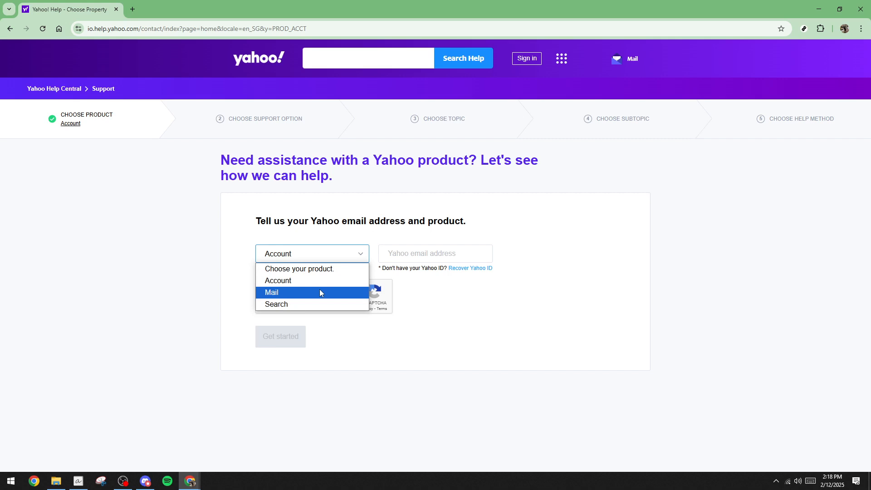
left_click(271, 293)
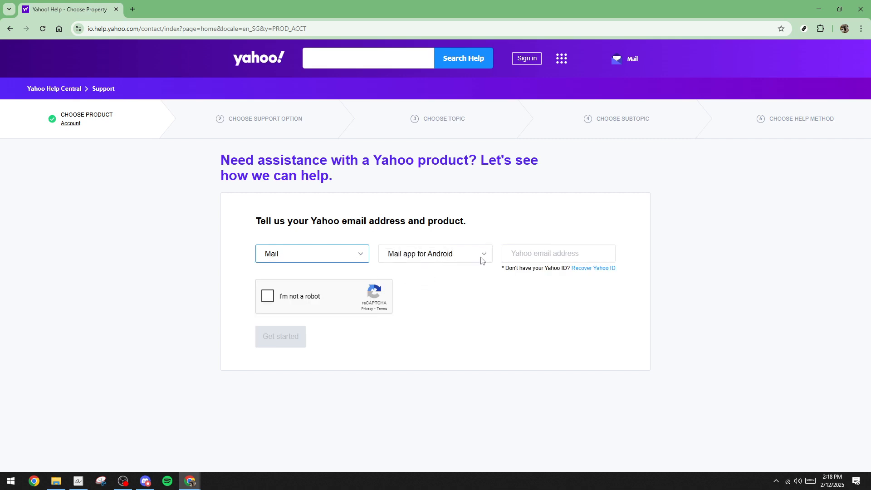
left_click(434, 253)
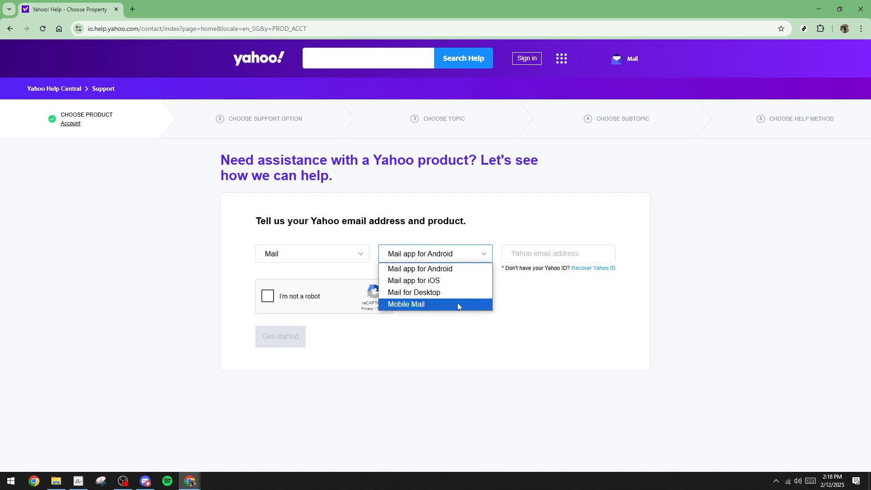
mouse_move(424, 292)
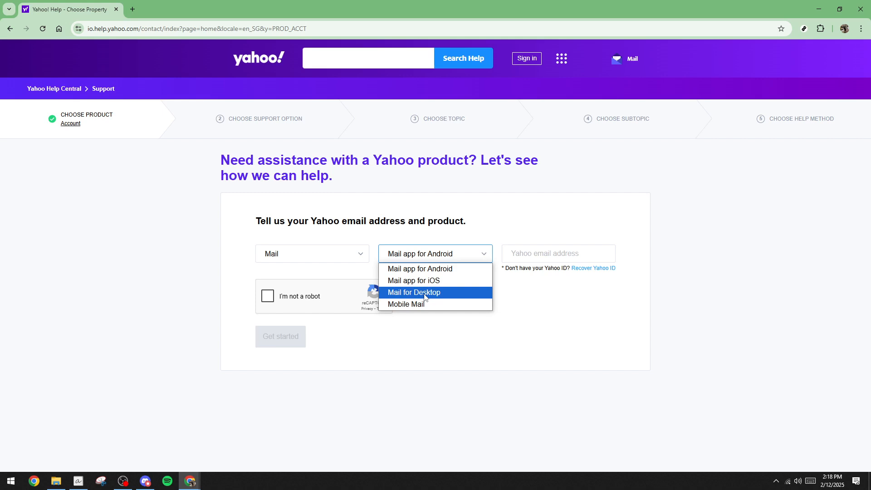
left_click(414, 292)
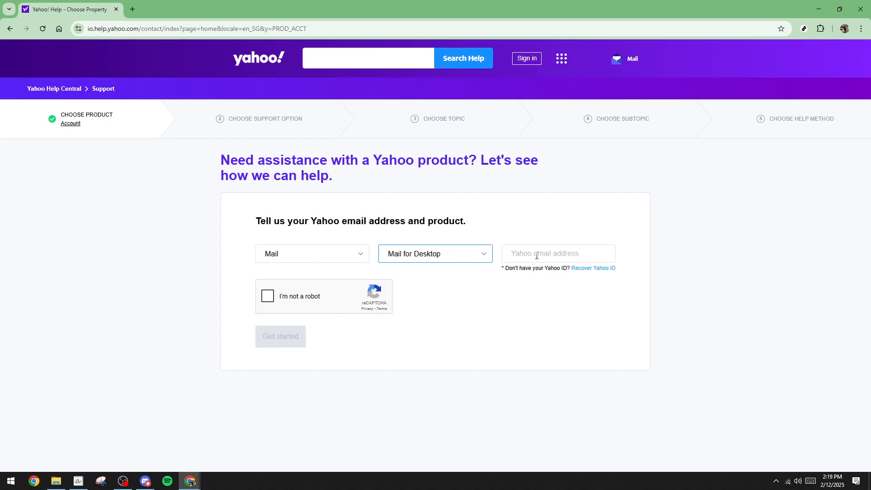
type("e")
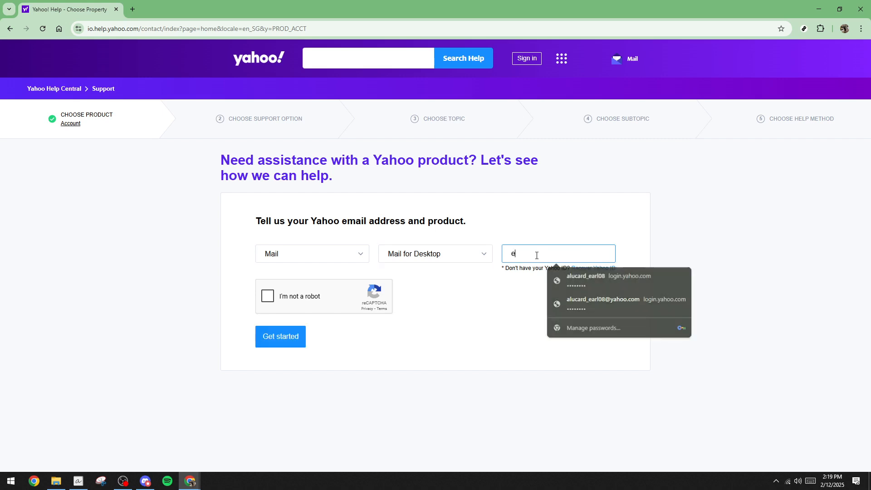
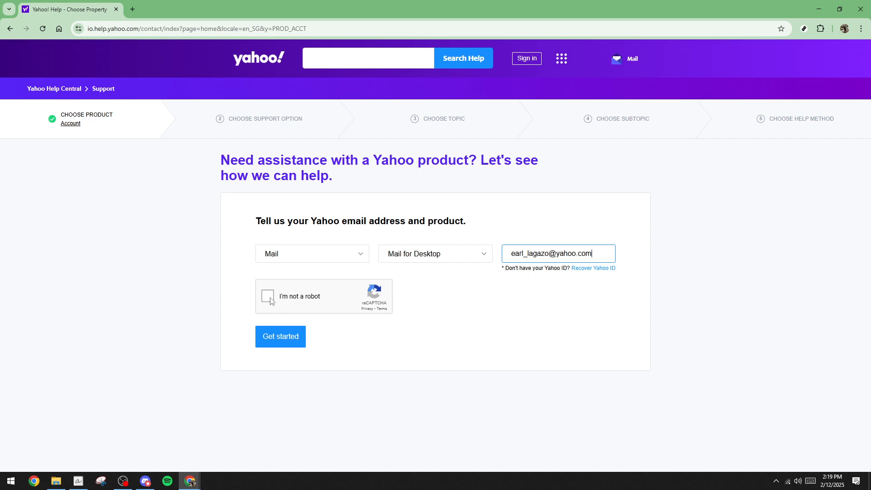
left_click(267, 296)
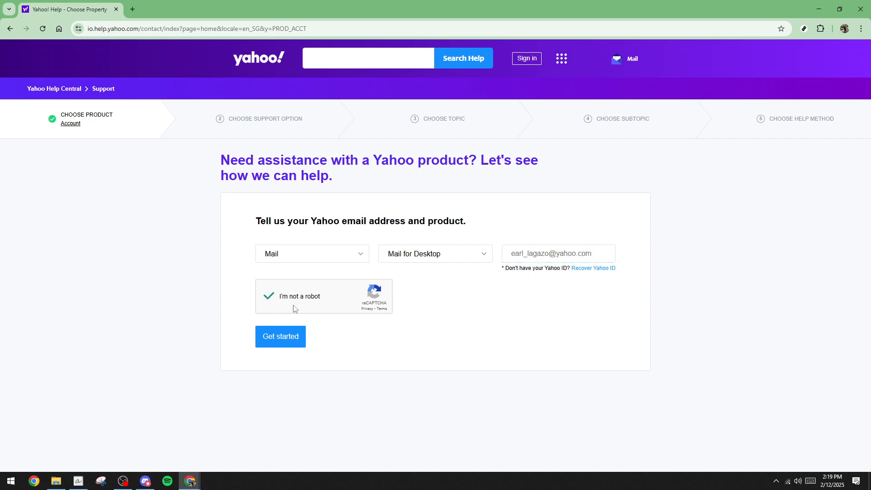
mouse_move(343, 293)
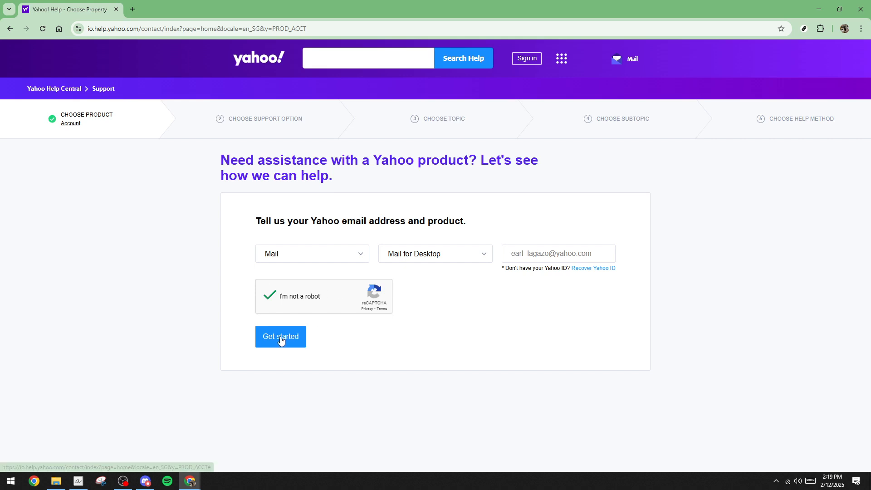
left_click(280, 335)
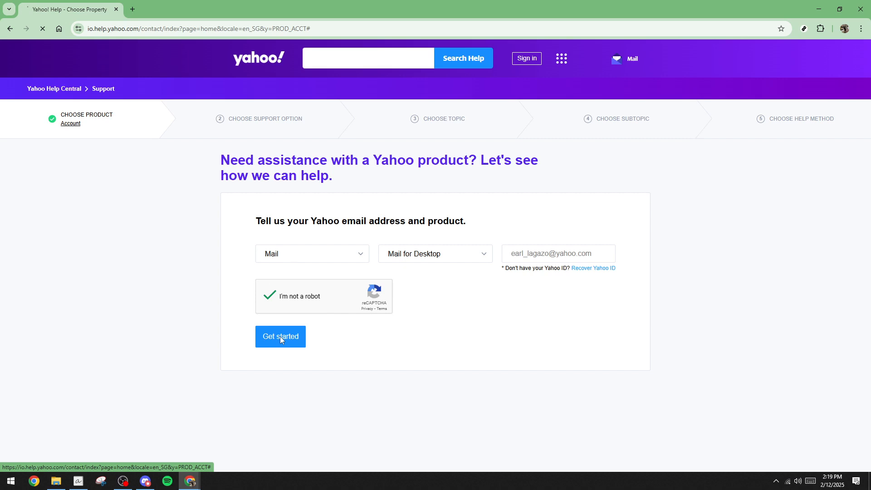
Confirm Get started so the 'Select from these options' contact page loads
left_click(280, 335)
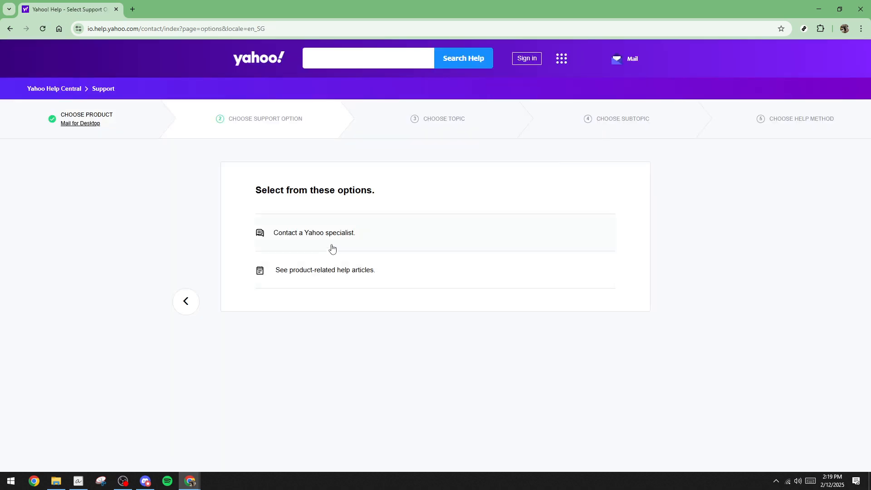
mouse_move(348, 259)
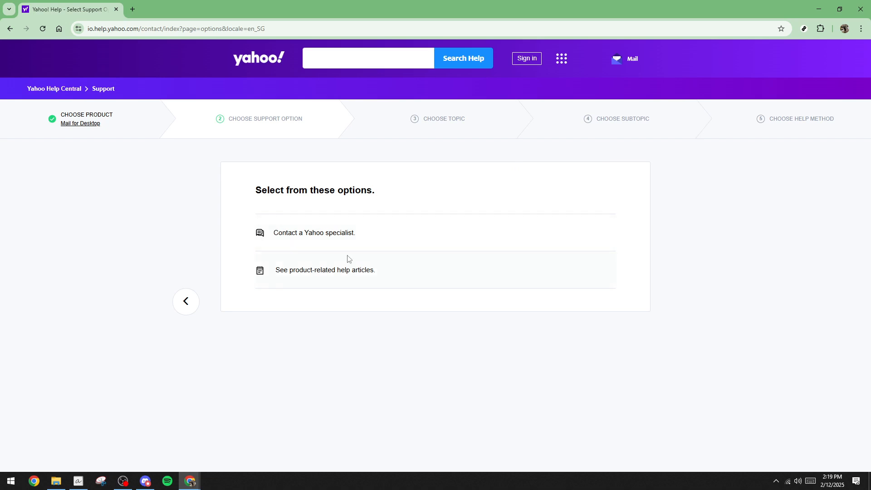
mouse_move(364, 231)
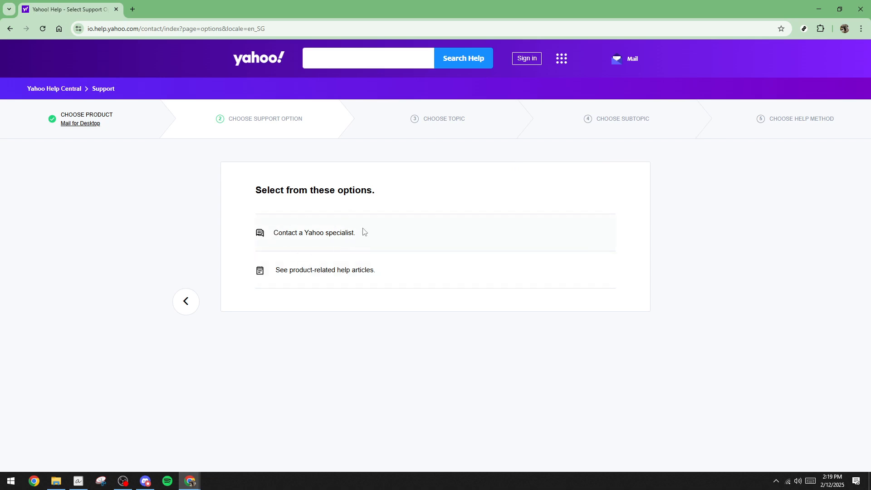